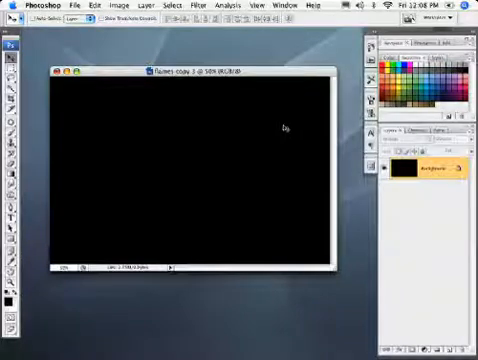
Review the 1200×800 px at 100 ppi image size and close the dialog.
click(129, 5)
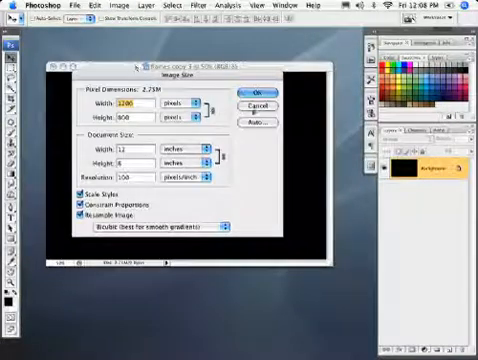
click(253, 92)
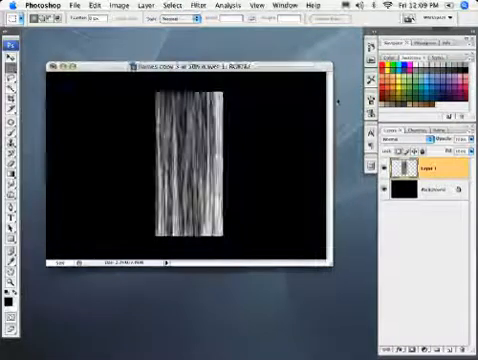
click(189, 6)
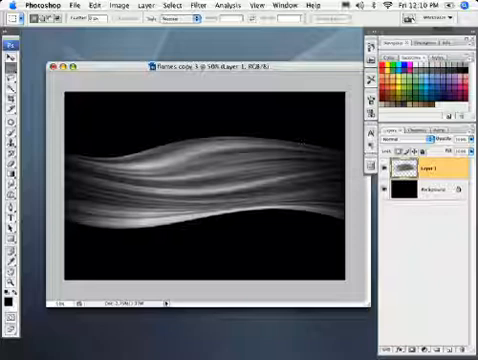
Bring up the Filter menu to start the Liquify warp on the fibers.
click(206, 8)
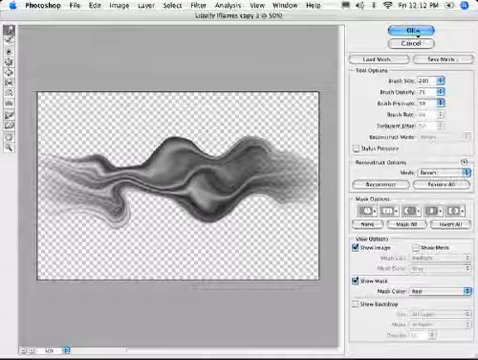
click(408, 27)
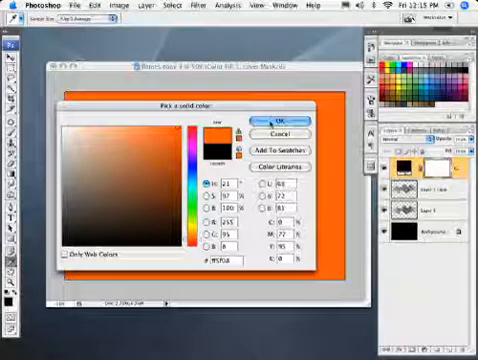
Confirm the orange solid fill colour and bring up Layer 1's blending options.
click(273, 118)
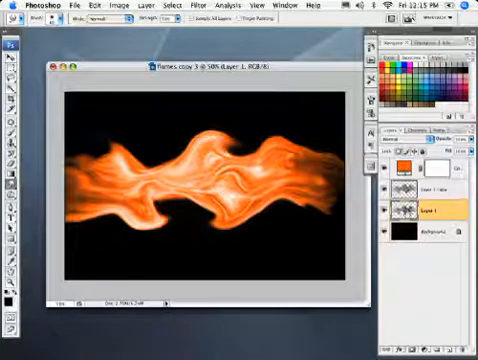
double_click(409, 205)
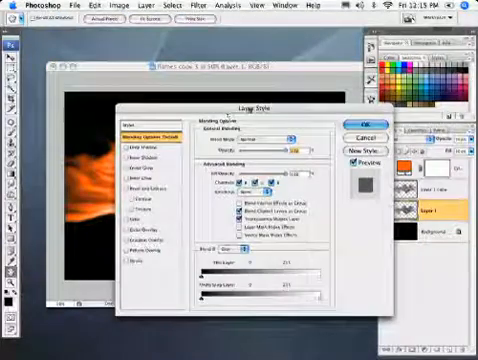